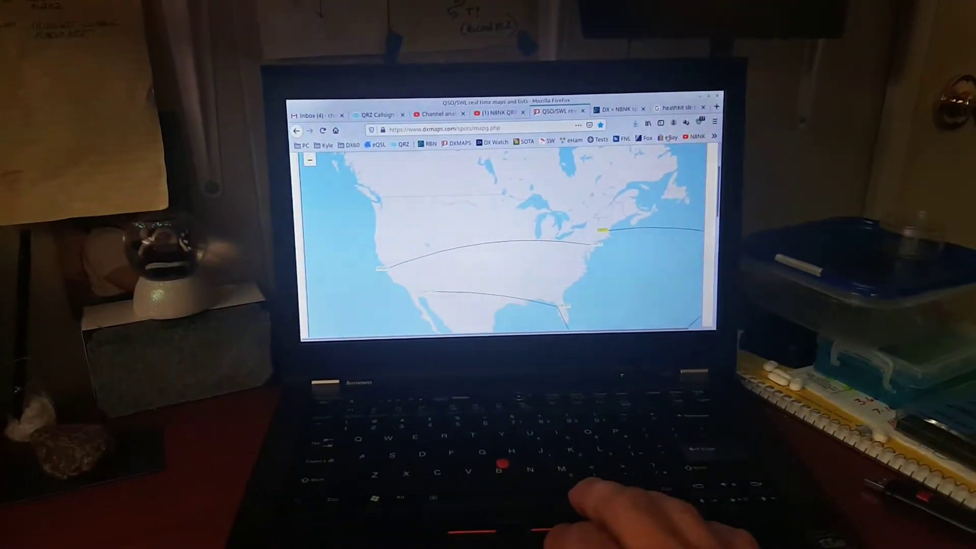
Switch to the 'heathkit sb-1400' Google Images results tab.
click(690, 107)
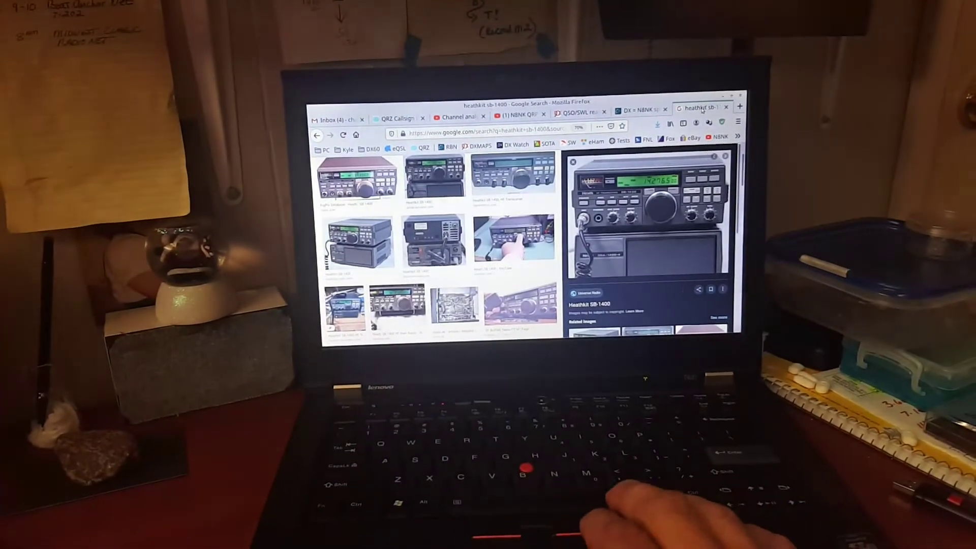